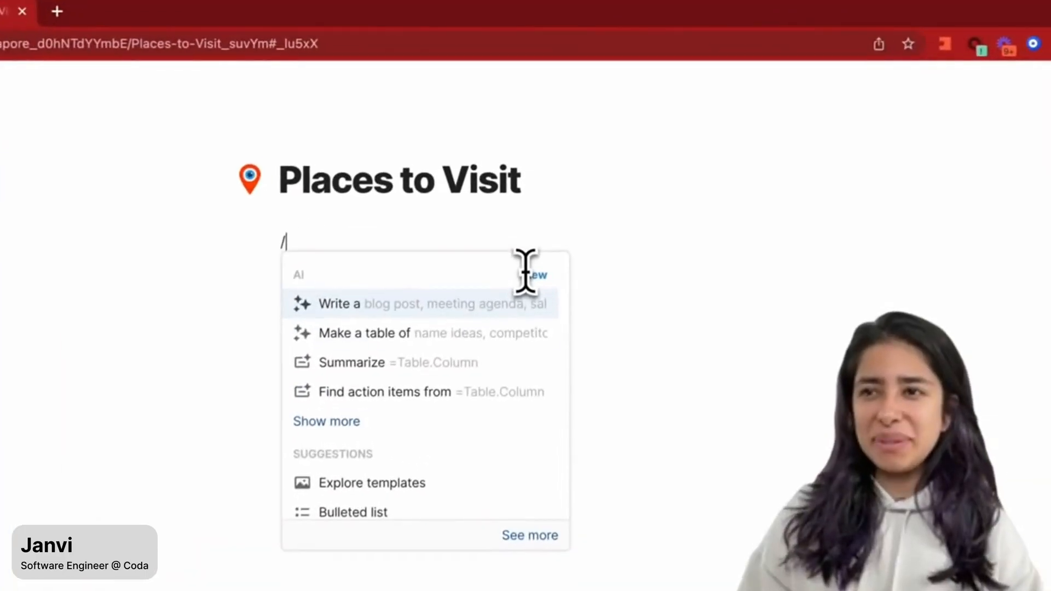
Have AI create a table of top 10 must-see Singapore places with description and address columns
text(Make a table of top 10 must-see places to visit in Singapore. Include)
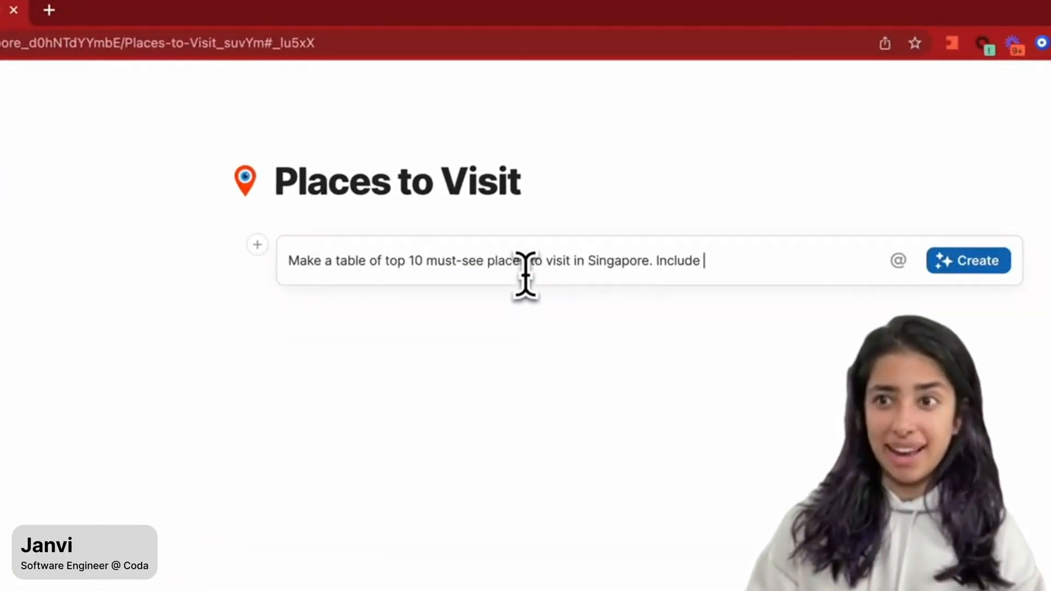
text(a description column of why it is worth seeing. include a column of their address)
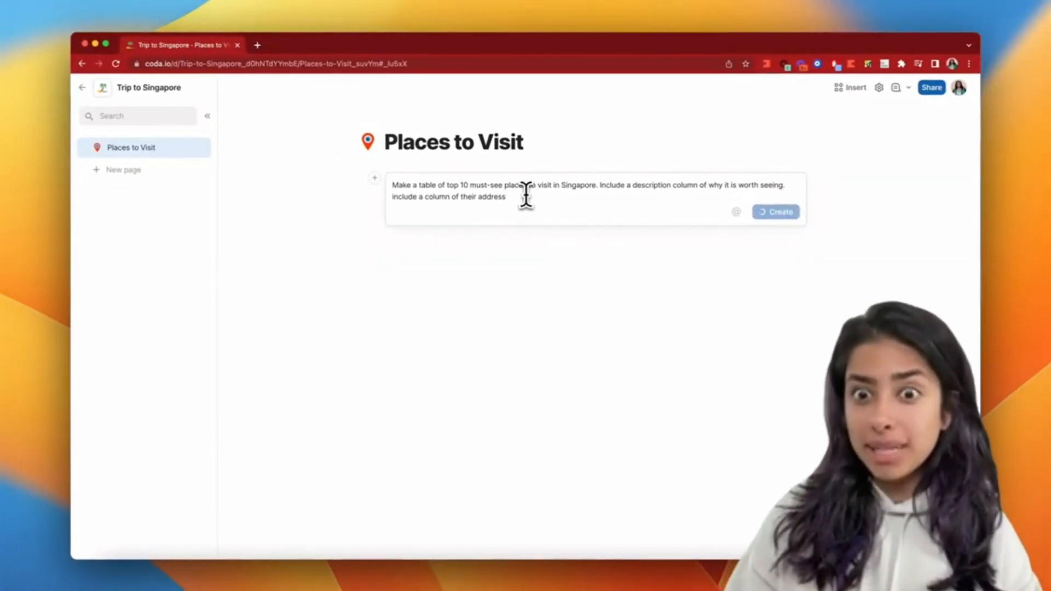
click(775, 212)
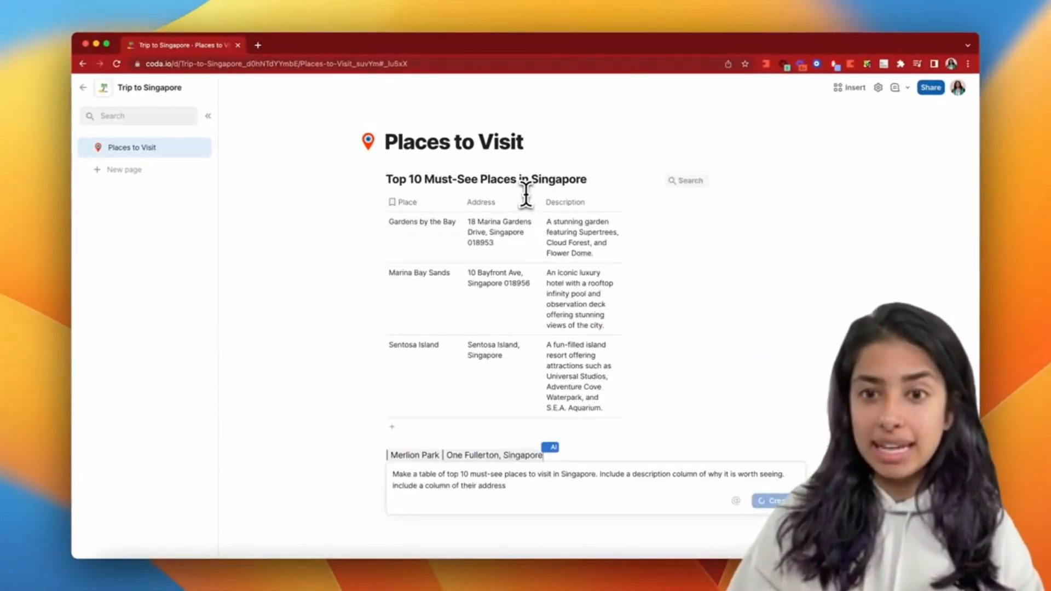
scroll(down, 3)
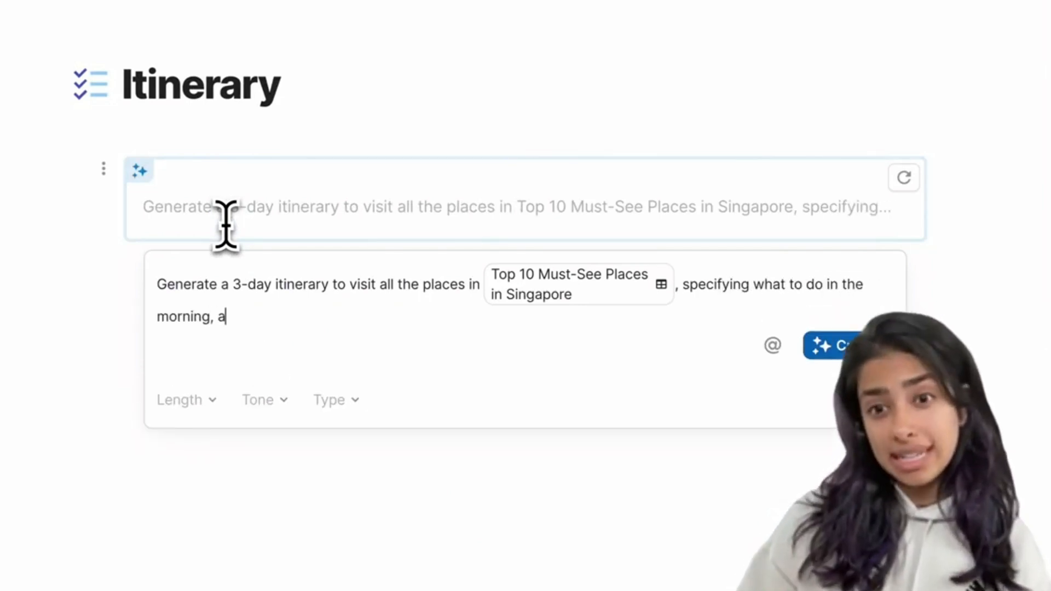
Have AI create a 3-day itinerary with lunch and dinner picks, then a 4-day packing checklist with emoji
text(fternoon, and evening everyday. Each day choose a lunch and dinner spot from)
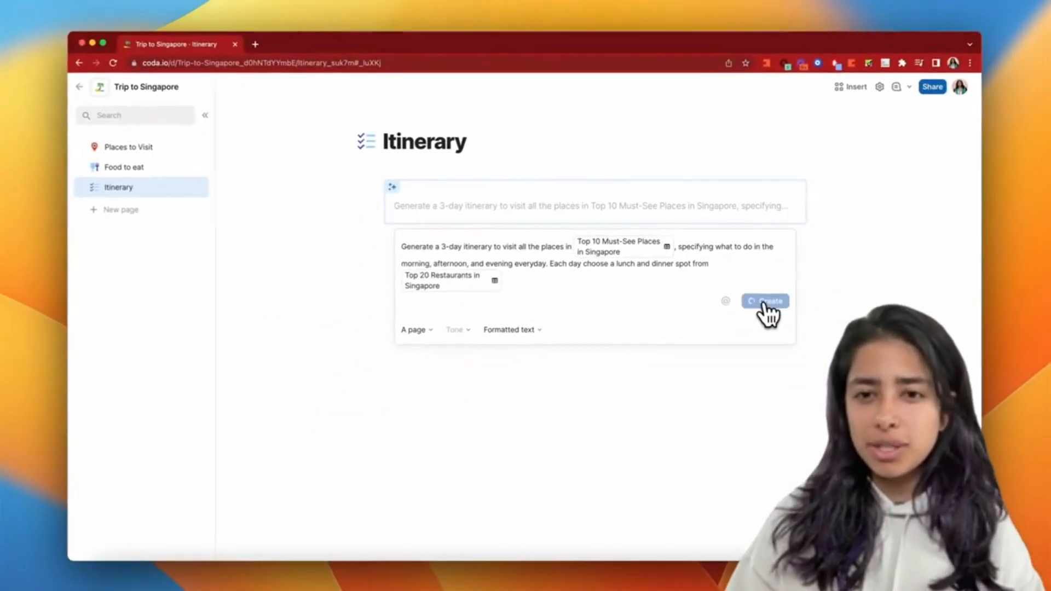
click(765, 300)
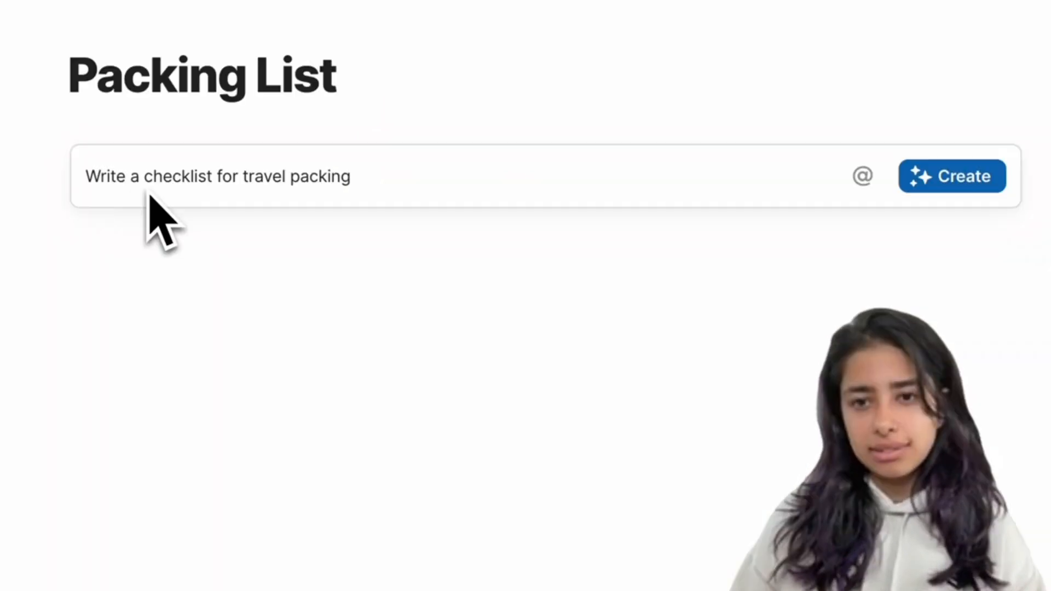
text(Write a checklist for things I should pack on a 4-day trip to Singapore. Include emoji)
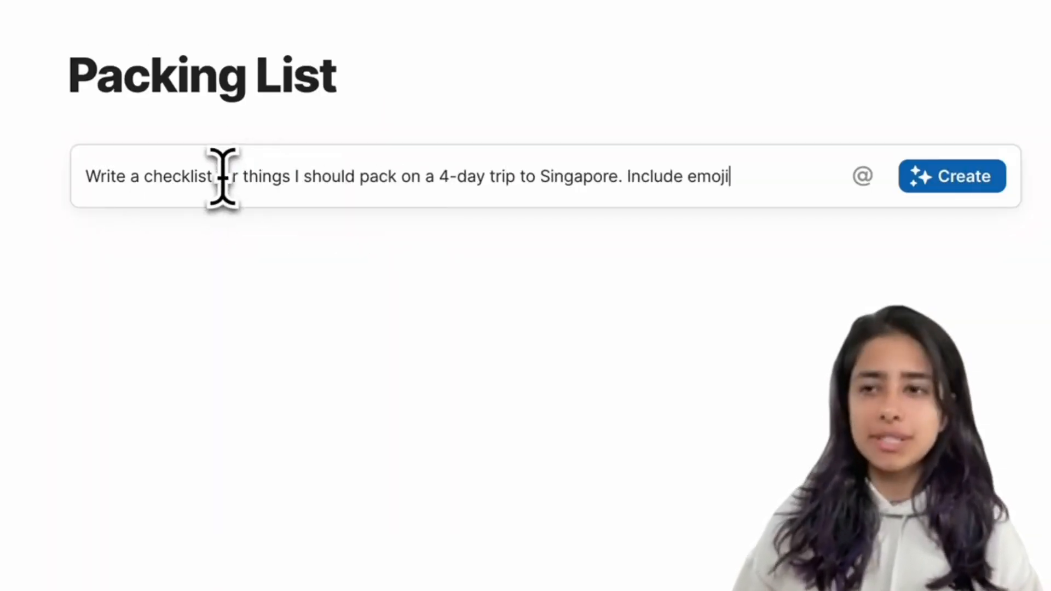
click(951, 175)
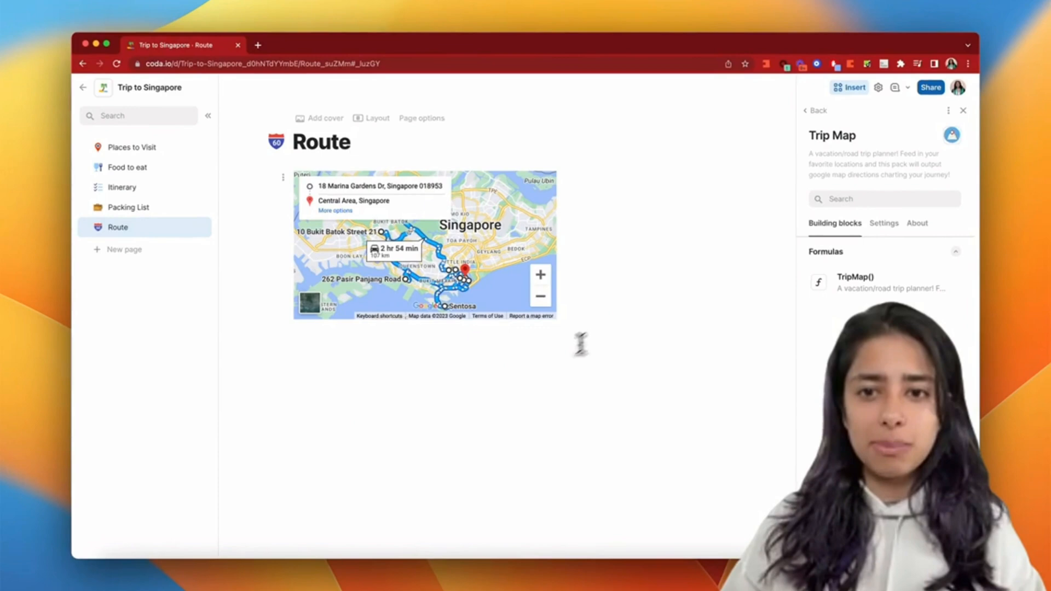
Show the Route page's Trip Map block charting the drive between the Singapore stops
click(964, 110)
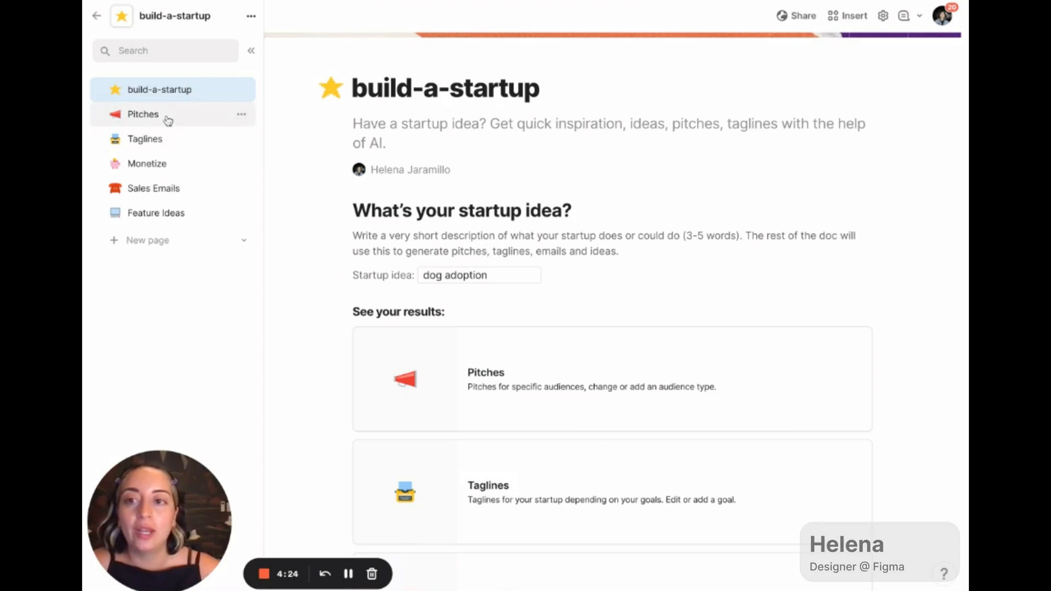
View the Pitches, Monetize and Feature Ideas pages for the dog adoption startup
click(142, 113)
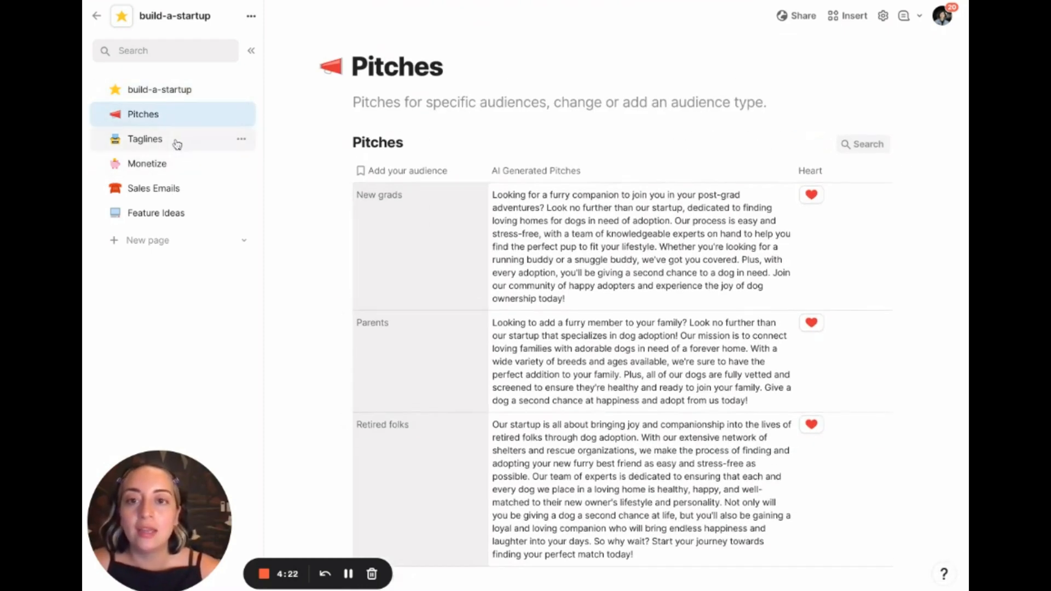
click(146, 163)
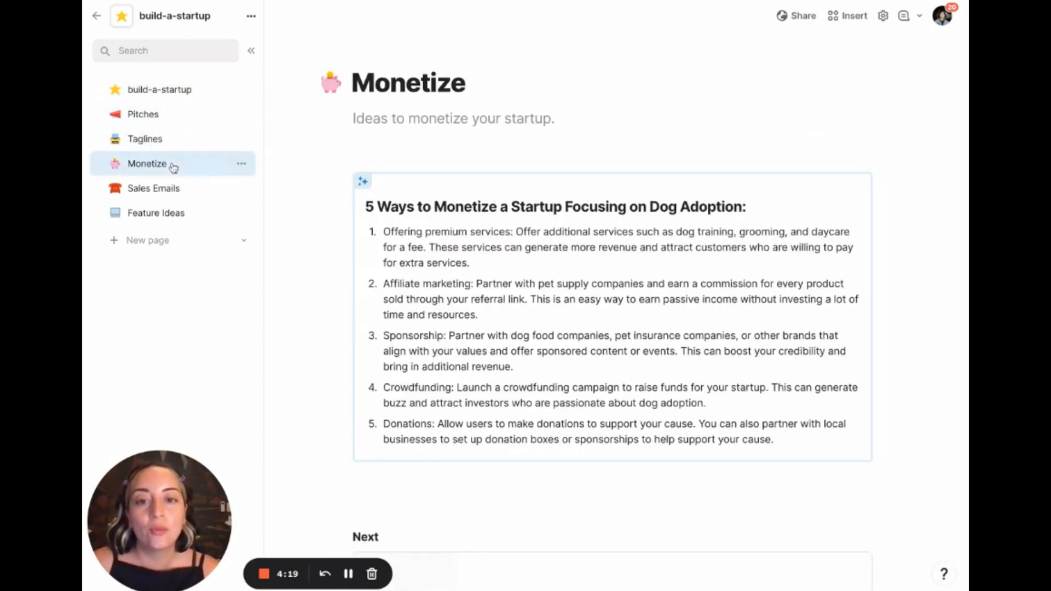
click(155, 212)
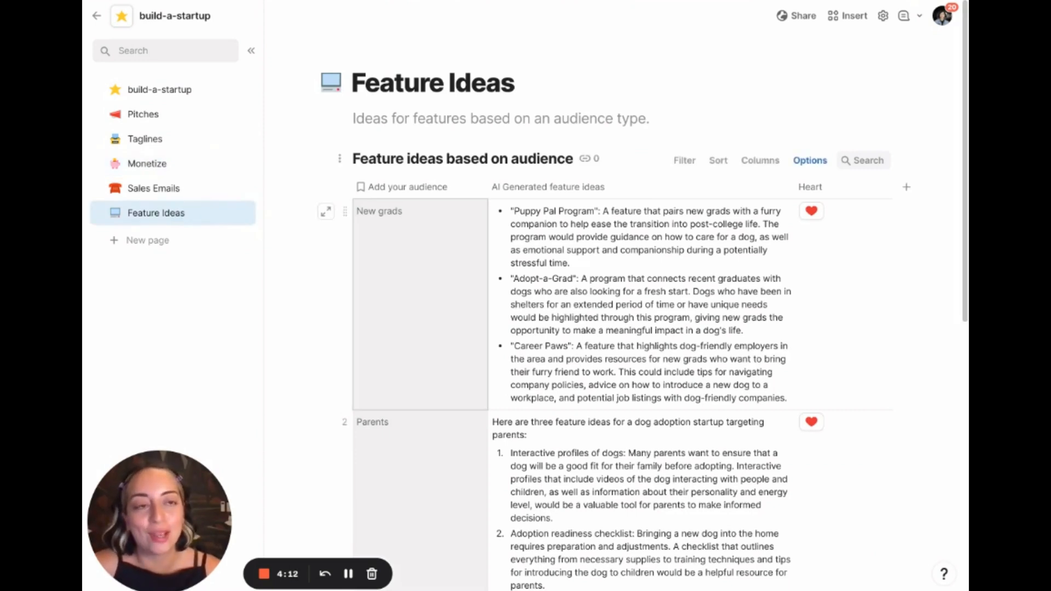
mouse_move(398, 263)
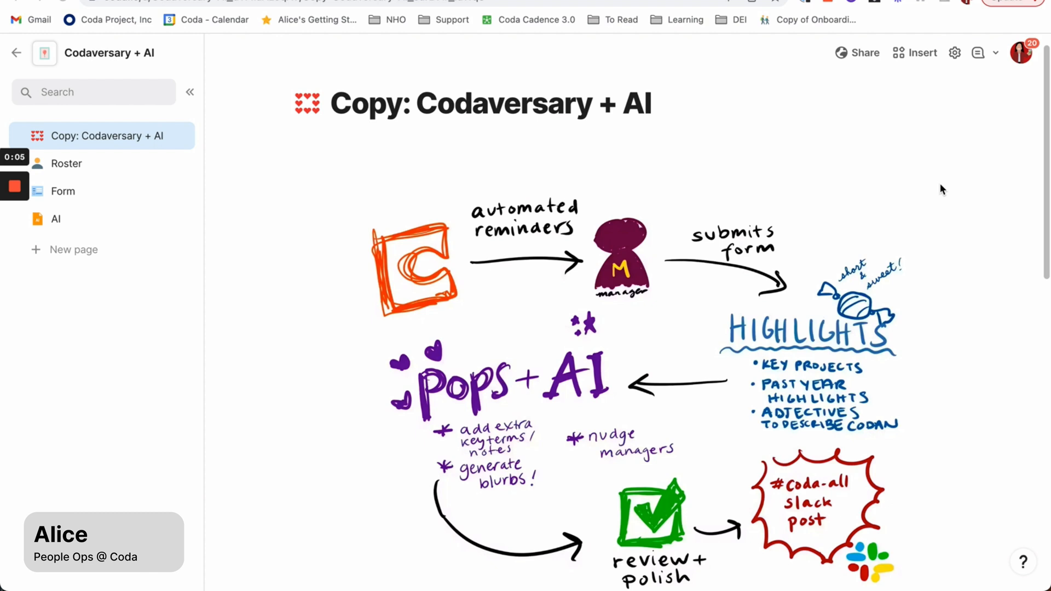
Submit the anniversary highlights form and have the AI MAGIC column write the new row's congratulations post
click(63, 191)
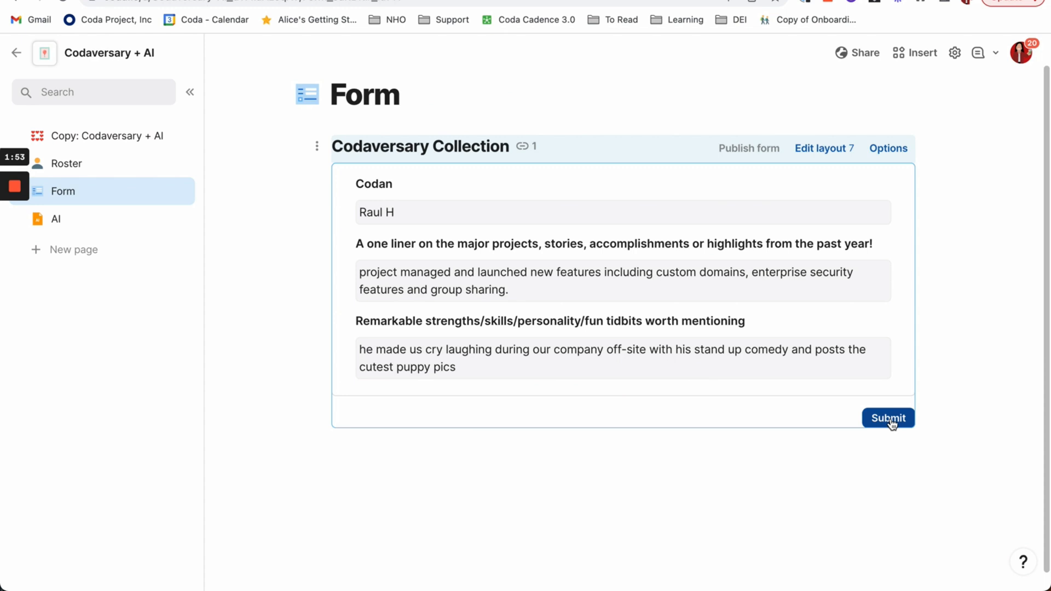
click(888, 417)
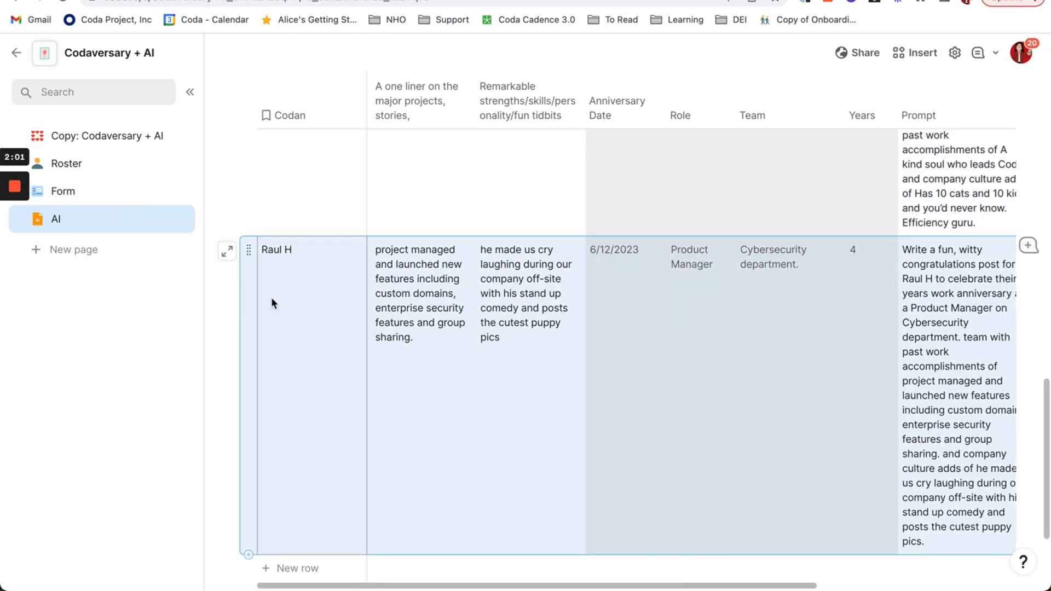
scroll(right, 3)
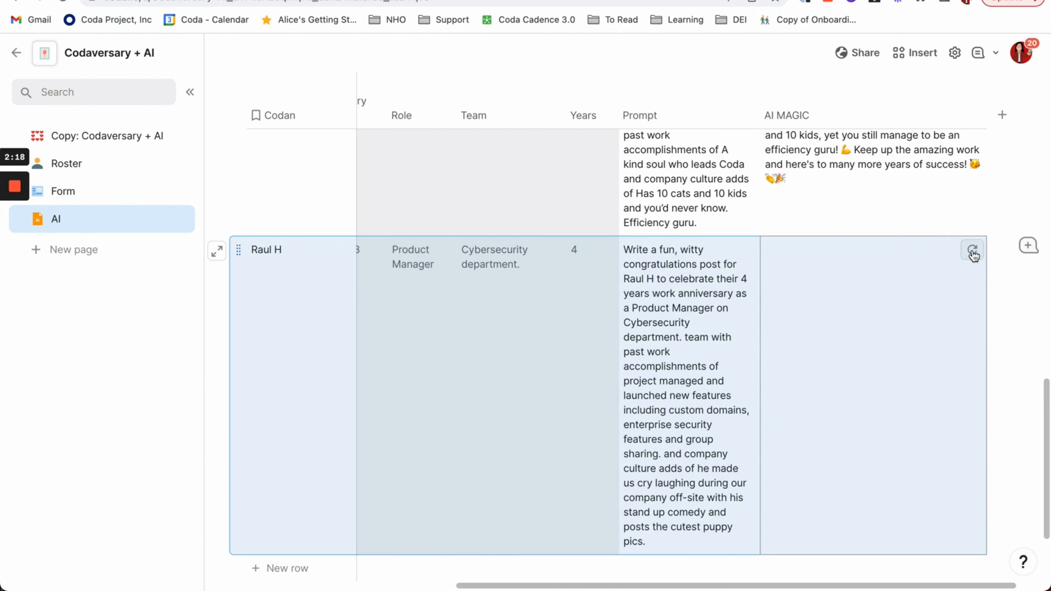
click(971, 253)
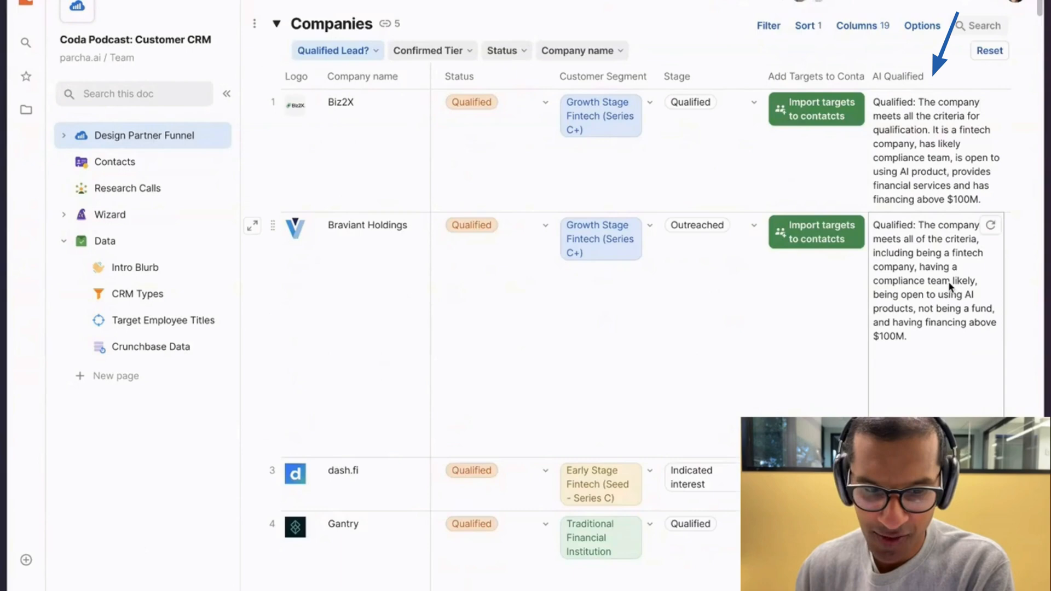
scroll(down, 3)
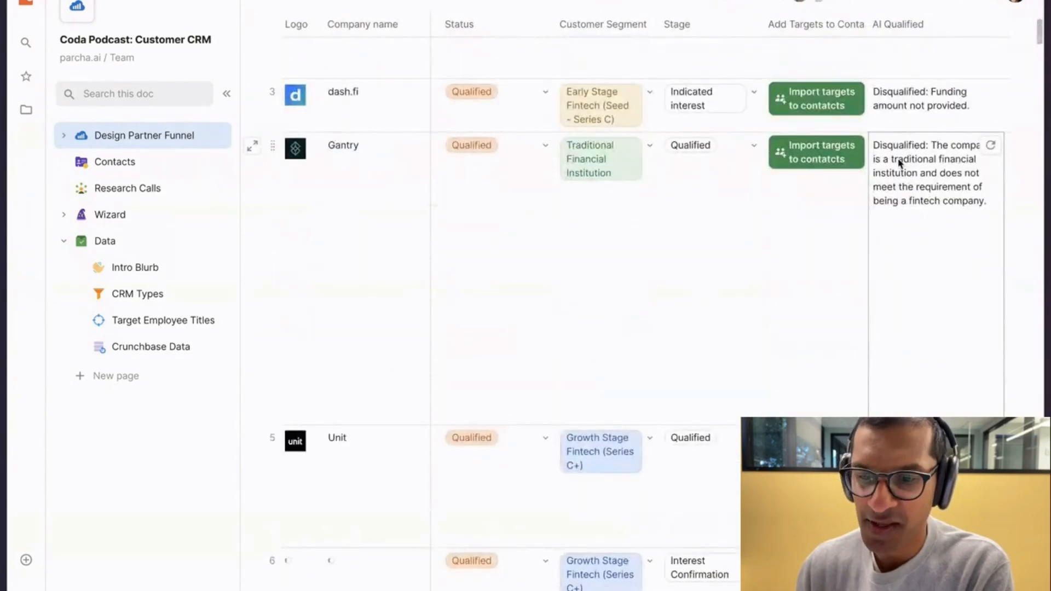
scroll(down, 3)
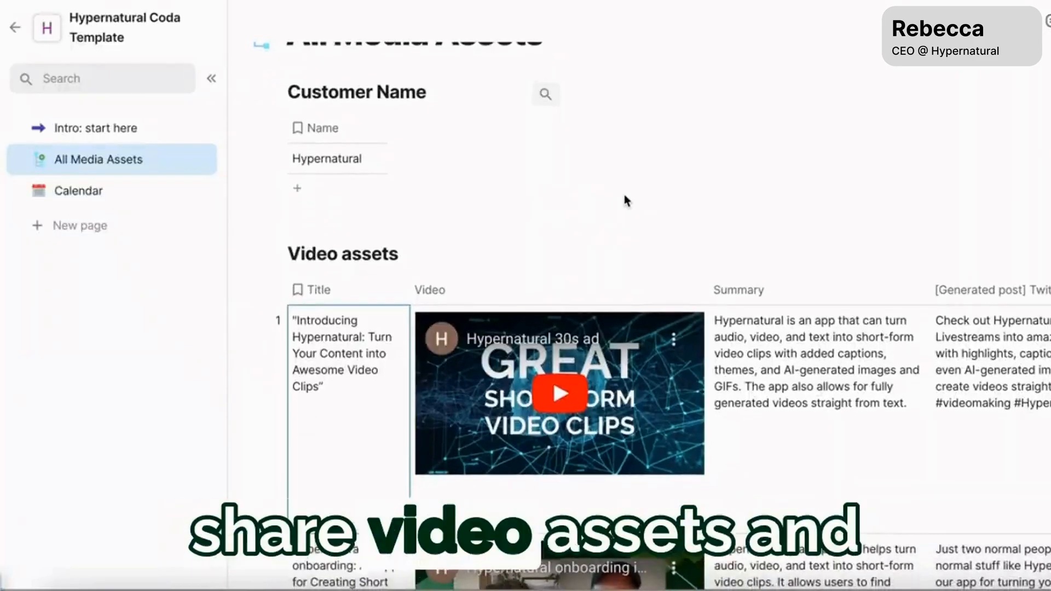
Add a Video assets row and paste its transcript so AI fills the title and social posts
scroll(down, 3)
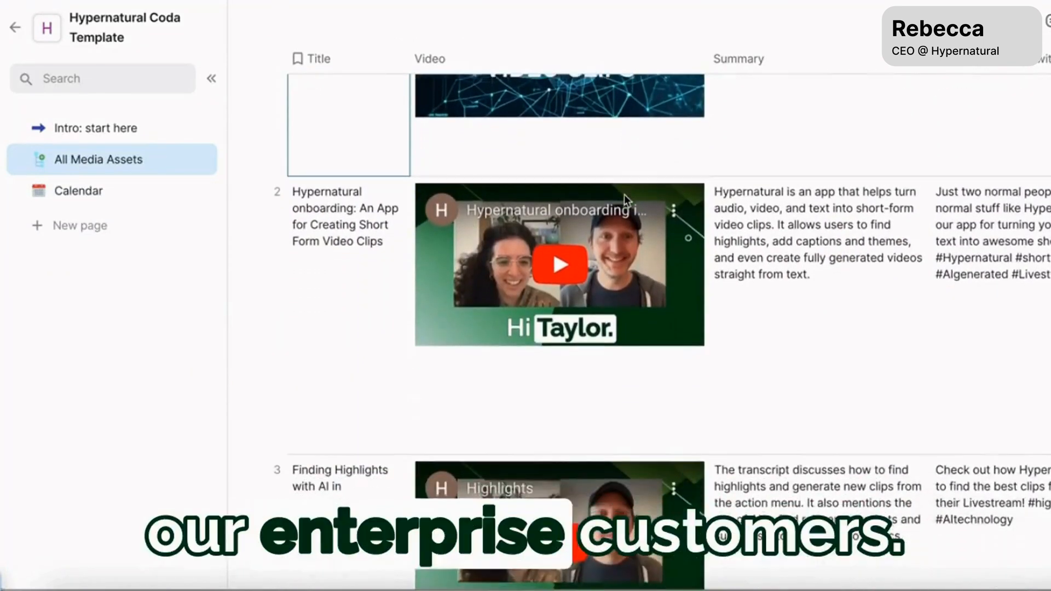
scroll(down, 3)
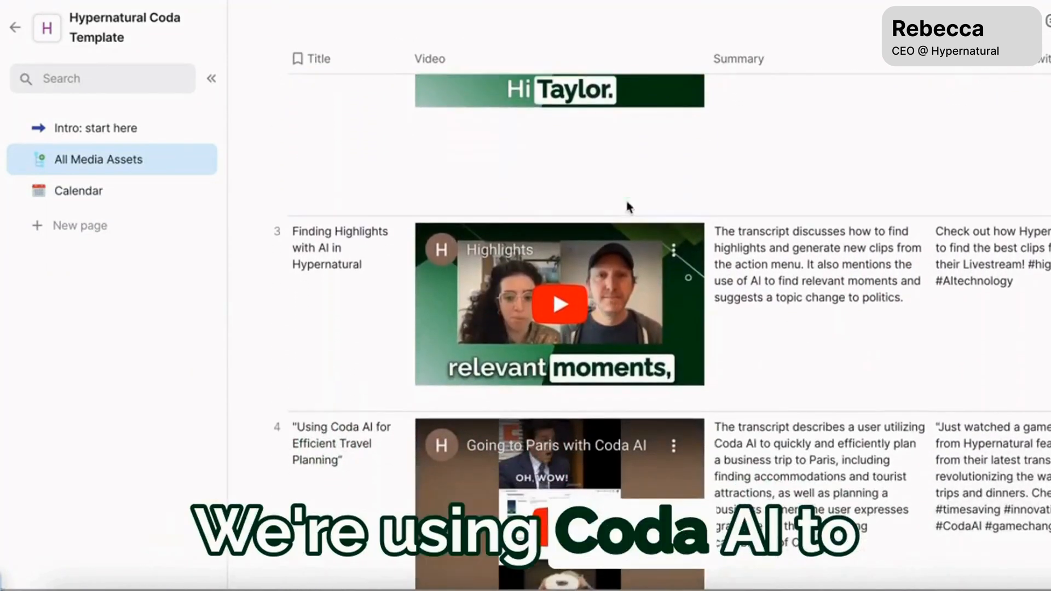
scroll(right, 3)
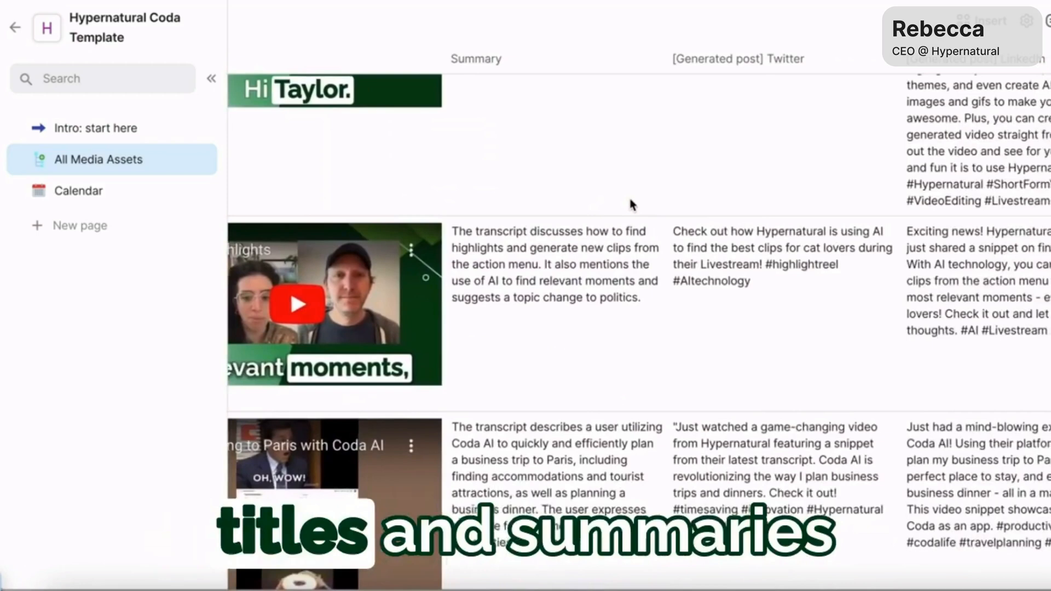
scroll(right, 3)
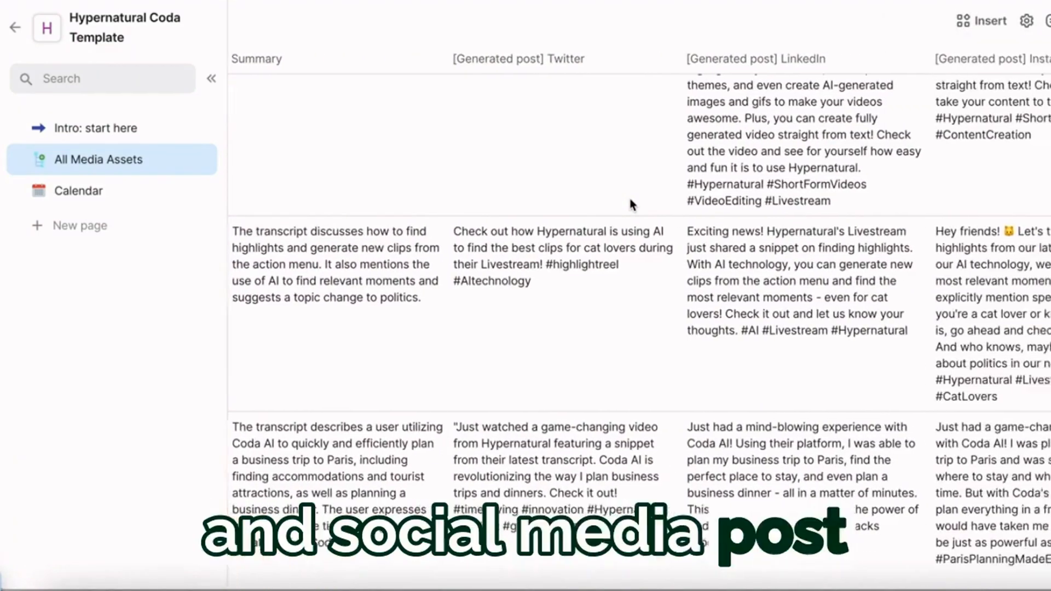
scroll(right, 3)
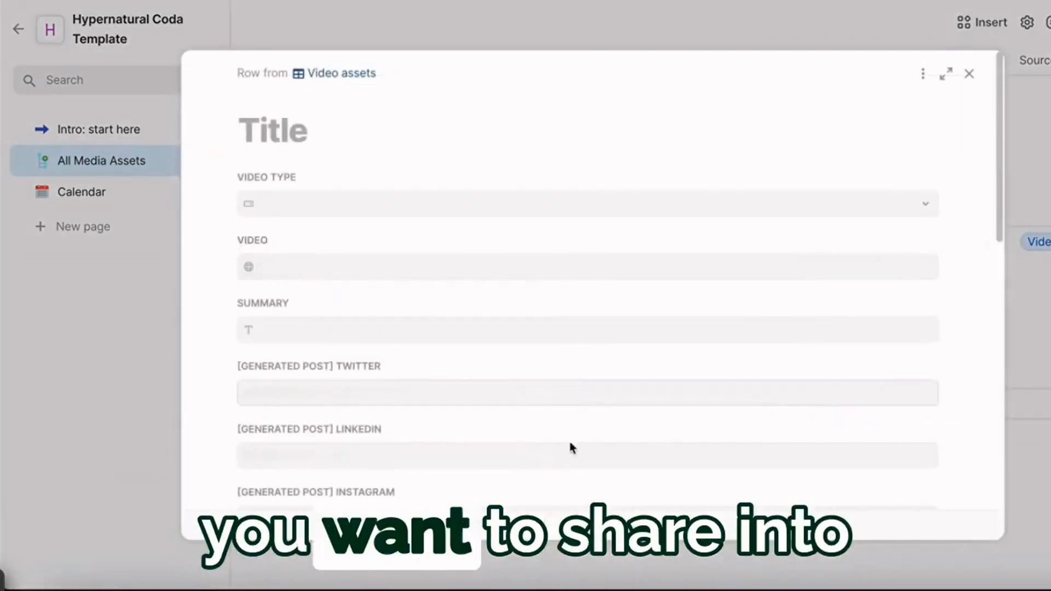
scroll(down, 3)
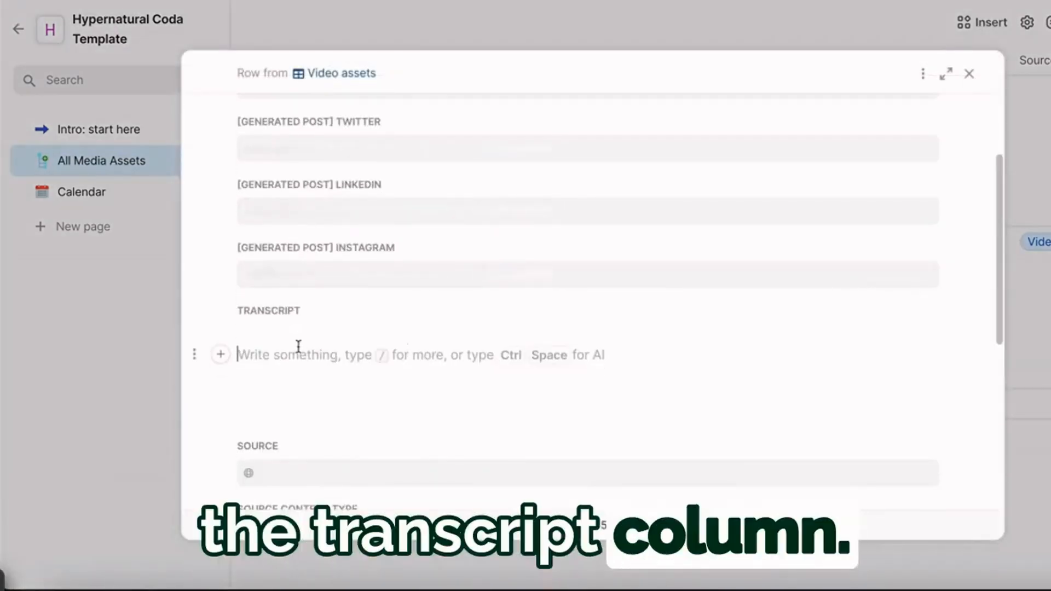
click(970, 73)
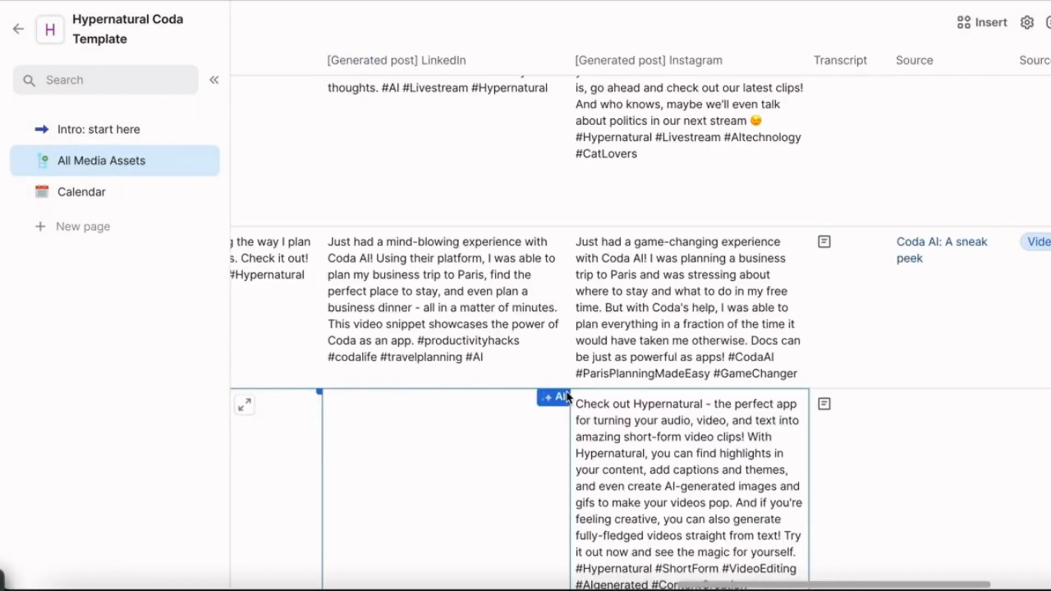
scroll(left, 3)
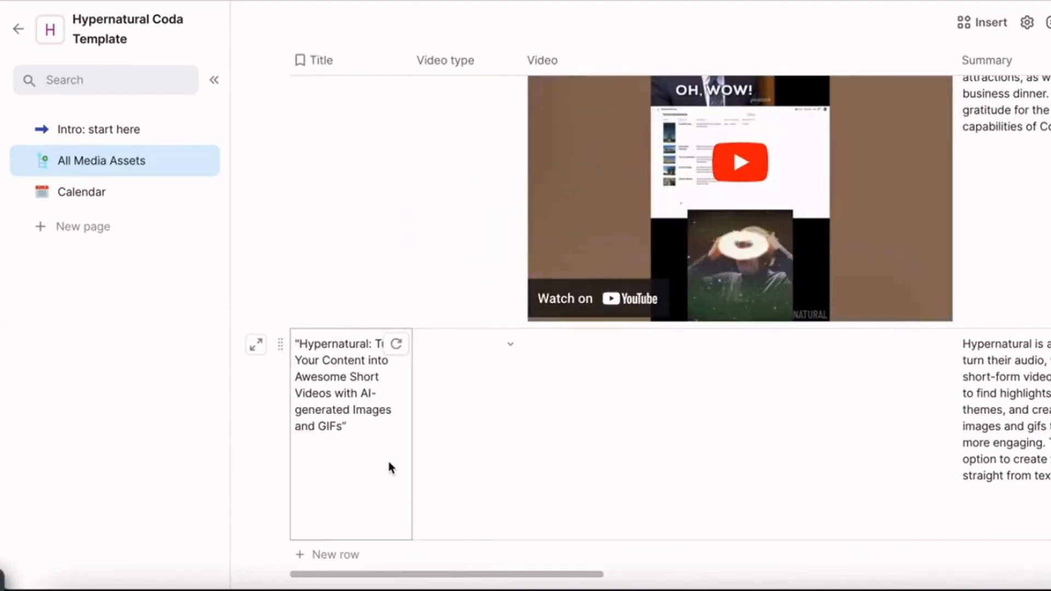
click(589, 162)
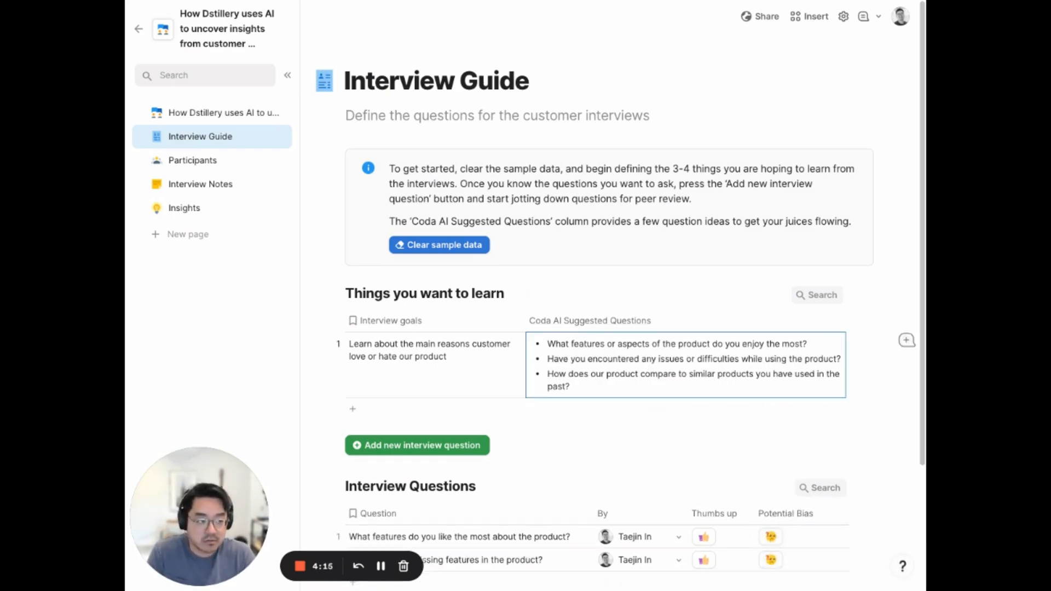
Go to the Coda Gallery and scroll to the For PMs and For startups template sections
click(184, 208)
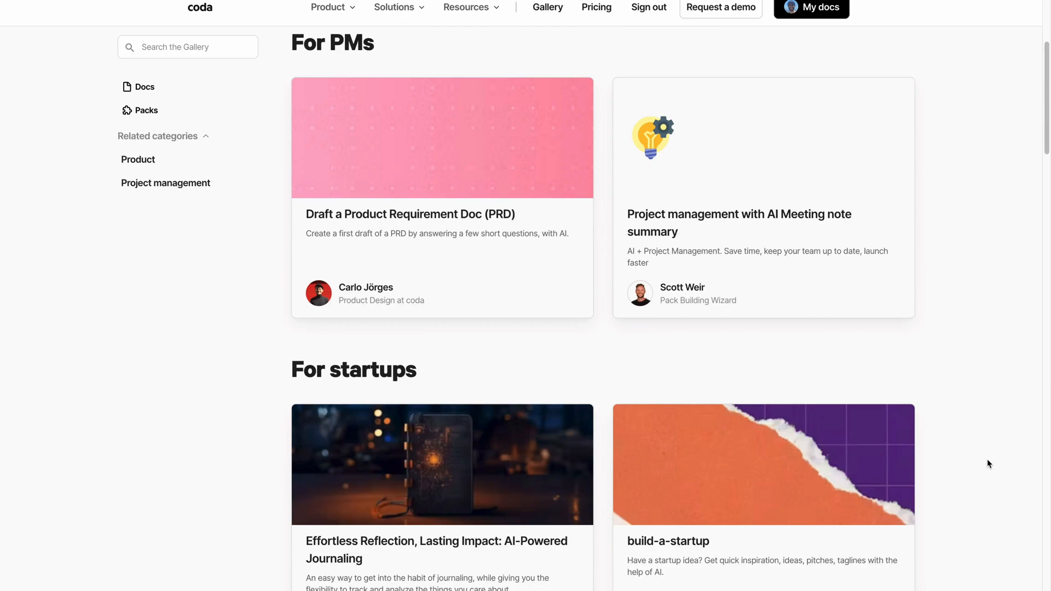
scroll(down, 3)
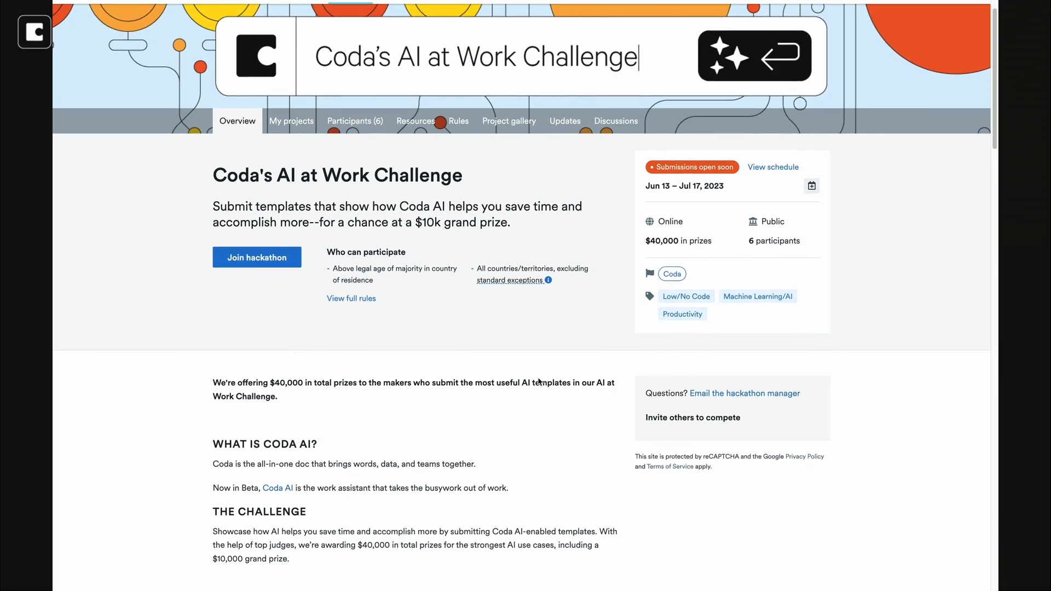
Scroll the AI at Work Challenge page down to its Prizes and Judges sections
scroll(down, 3)
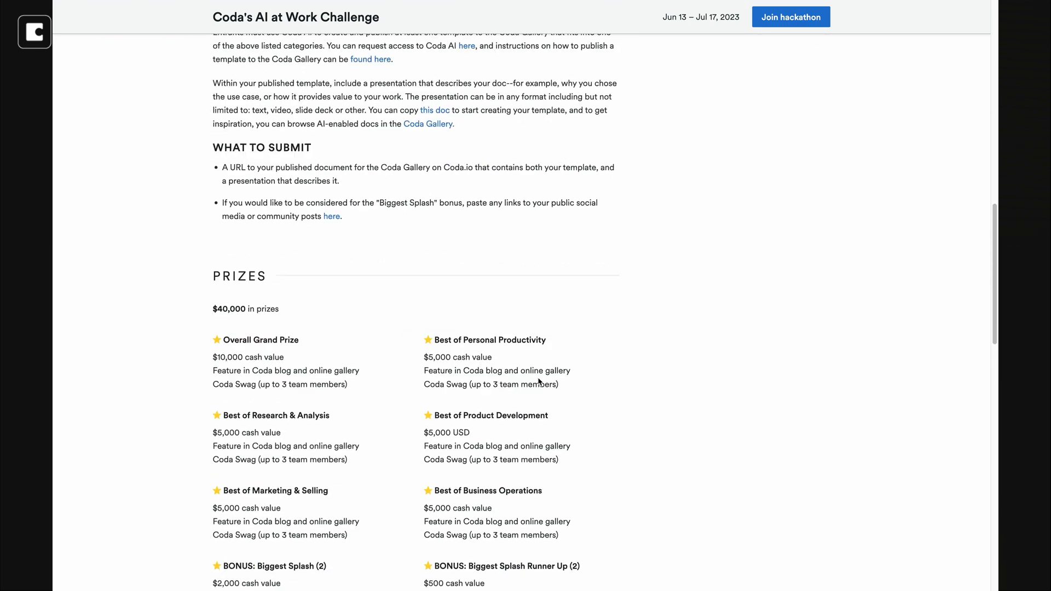
scroll(down, 3)
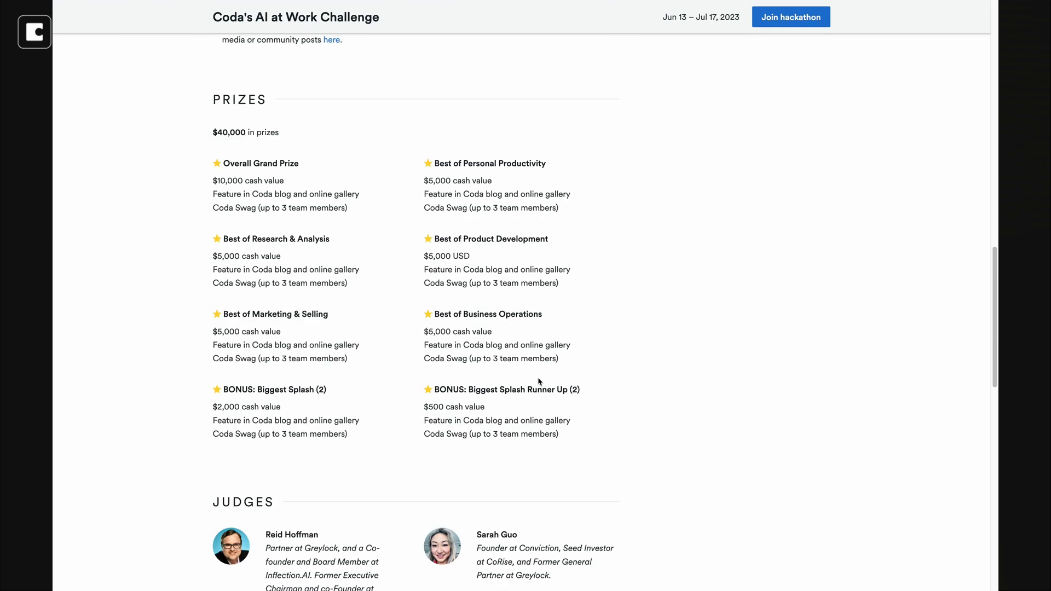
scroll(down, 3)
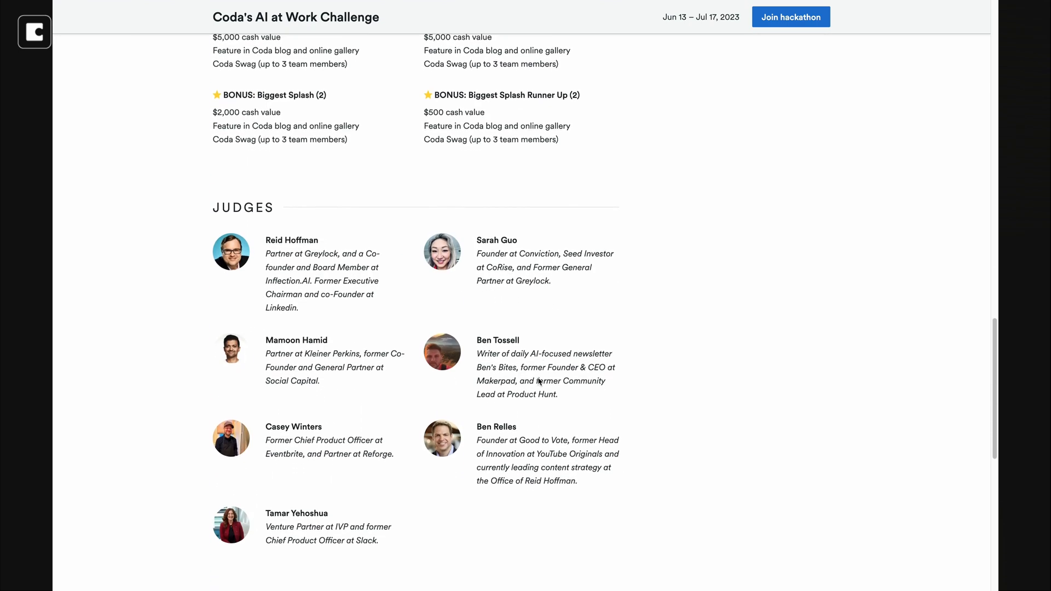